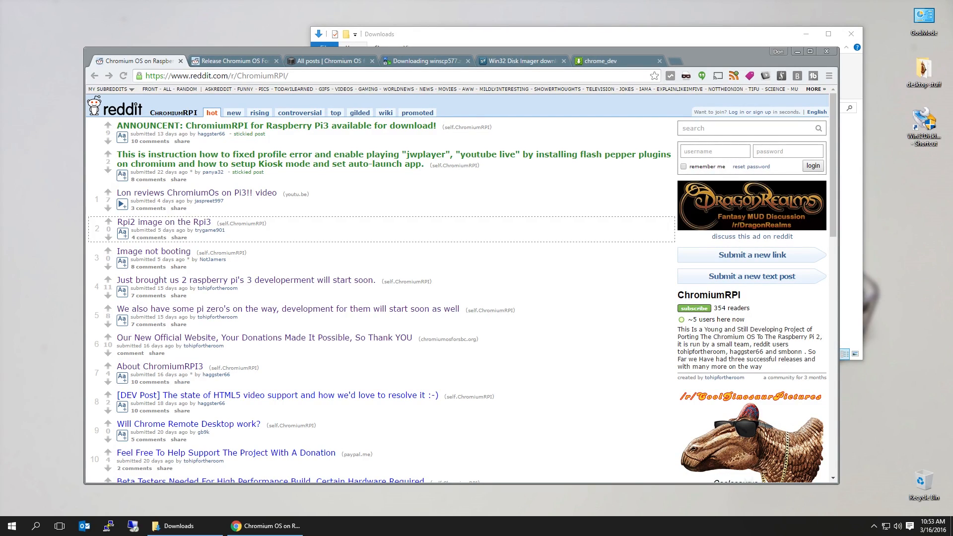
# Step: Switch to the chromiumosforsbc.org home page from the ChromiumRPI subreddit
pyautogui.click(328, 61)
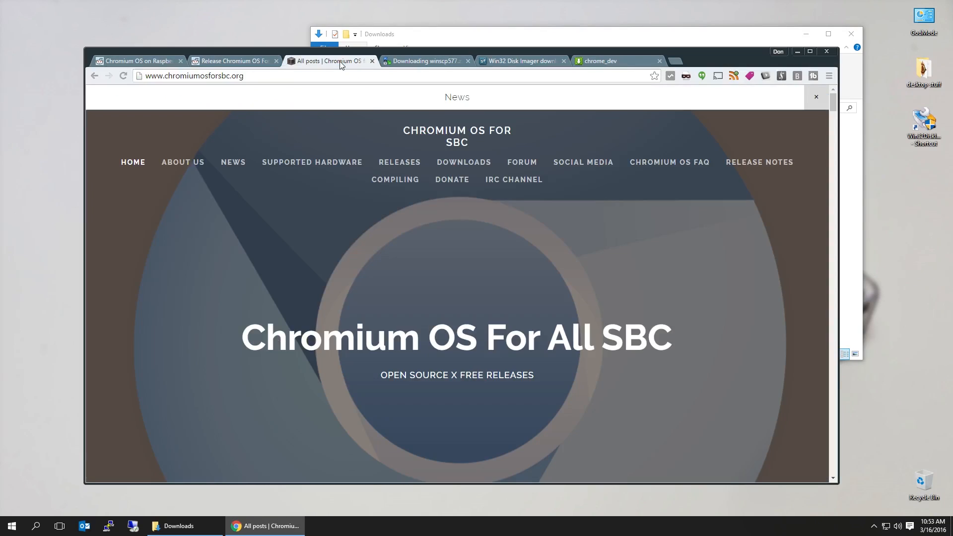
pyautogui.moveTo(151, 167)
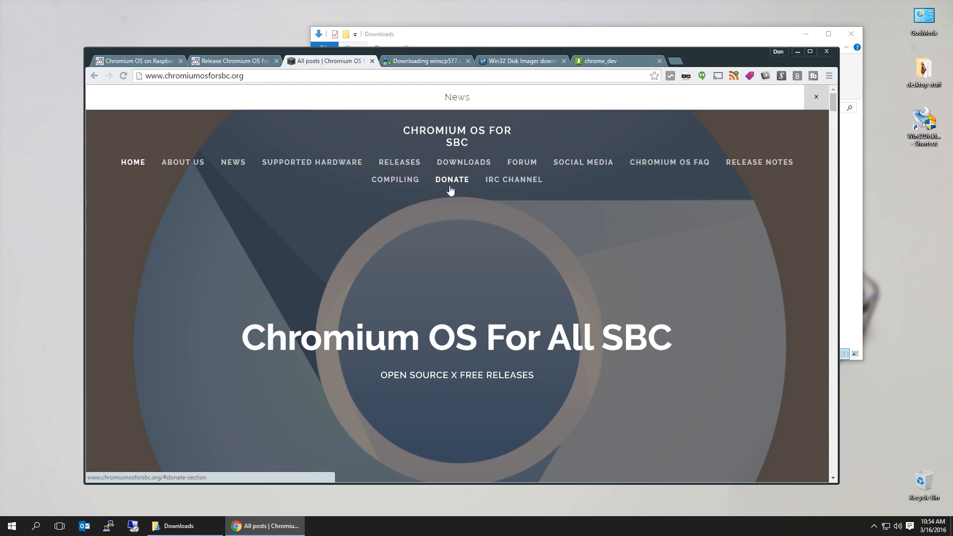
pyautogui.moveTo(451, 192)
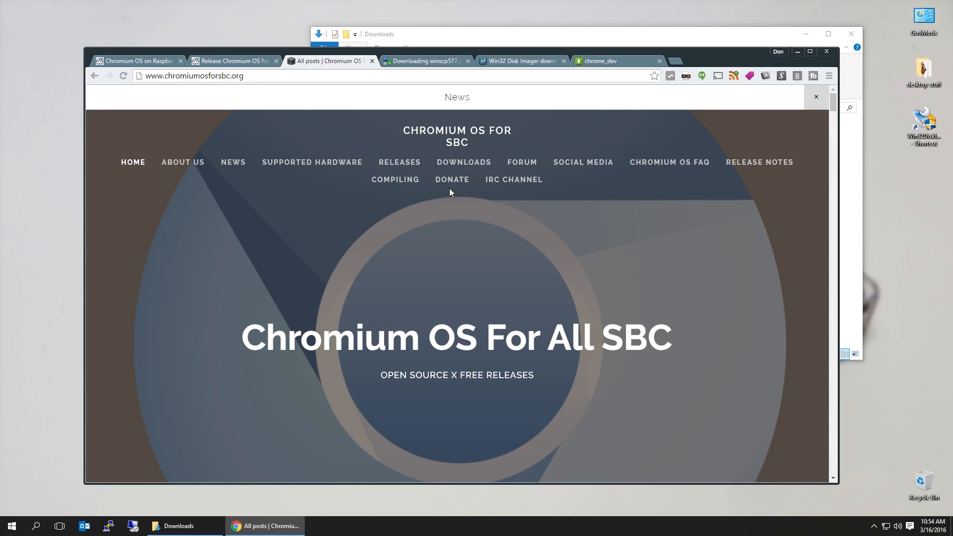
pyautogui.moveTo(455, 182)
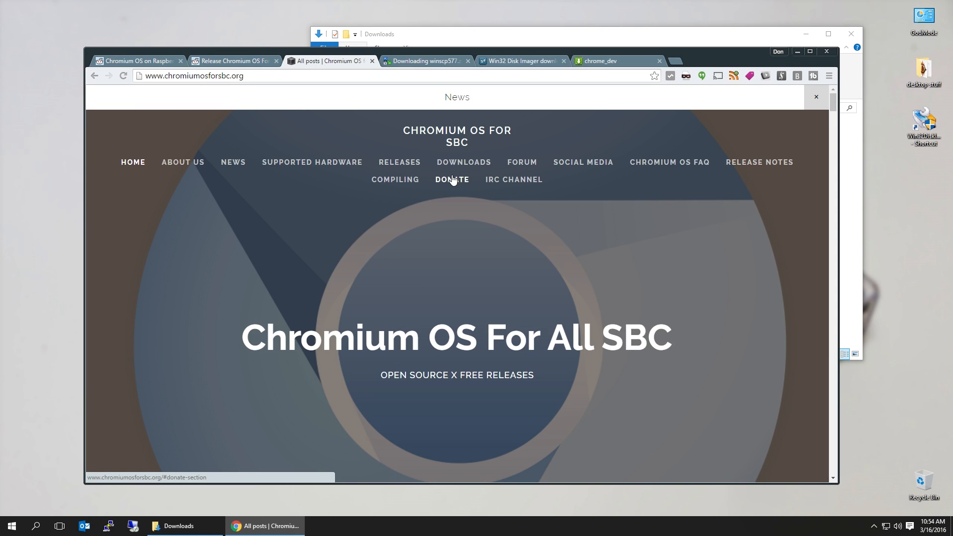
pyautogui.moveTo(449, 153)
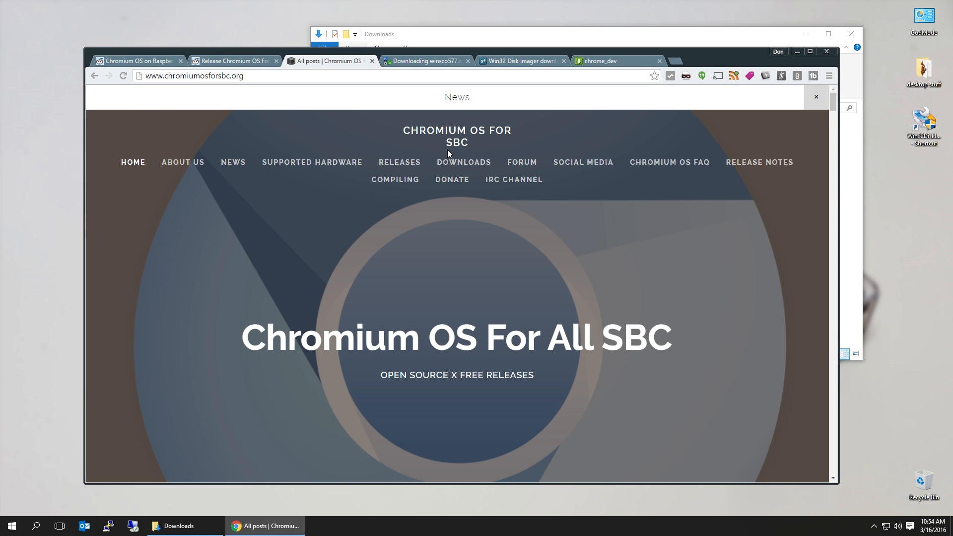
# Step: Go to the site's Downloads section and reach the LennyBruce0.4.1 download entry
pyautogui.click(464, 161)
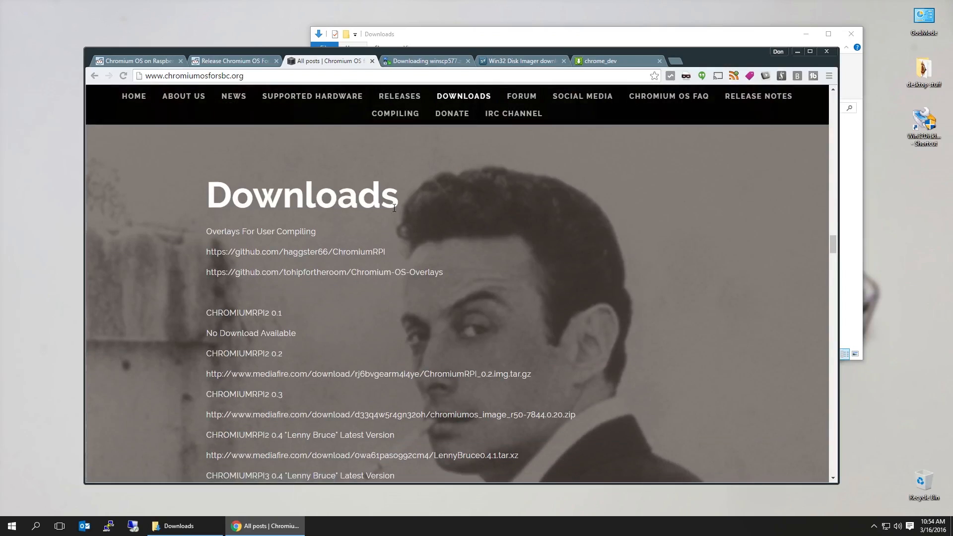
pyautogui.scroll(-3)
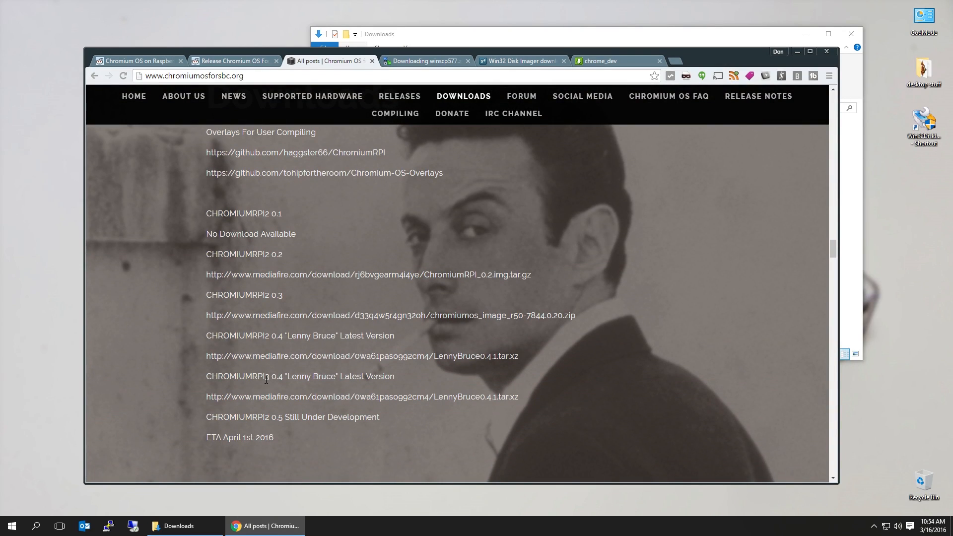
pyautogui.moveTo(353, 406)
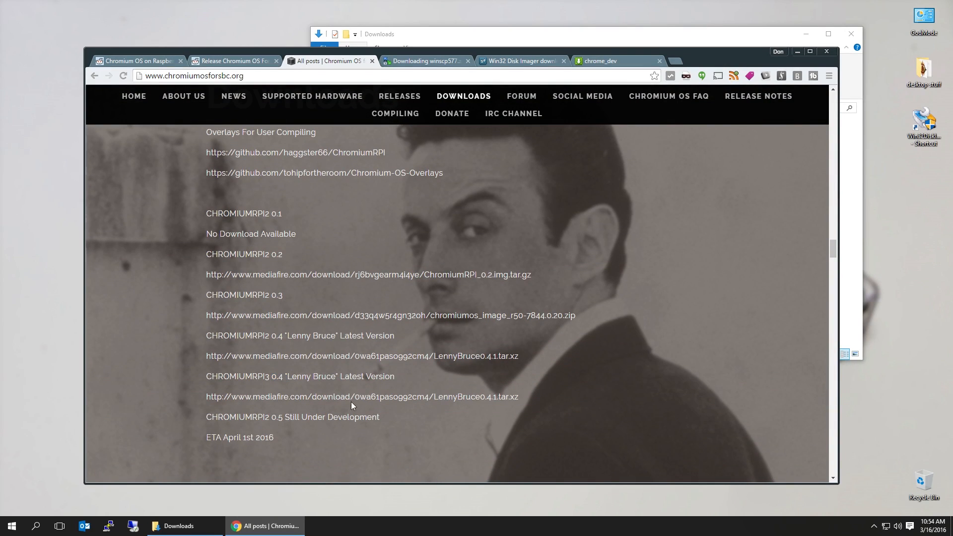
pyautogui.doubleClick(491, 397)
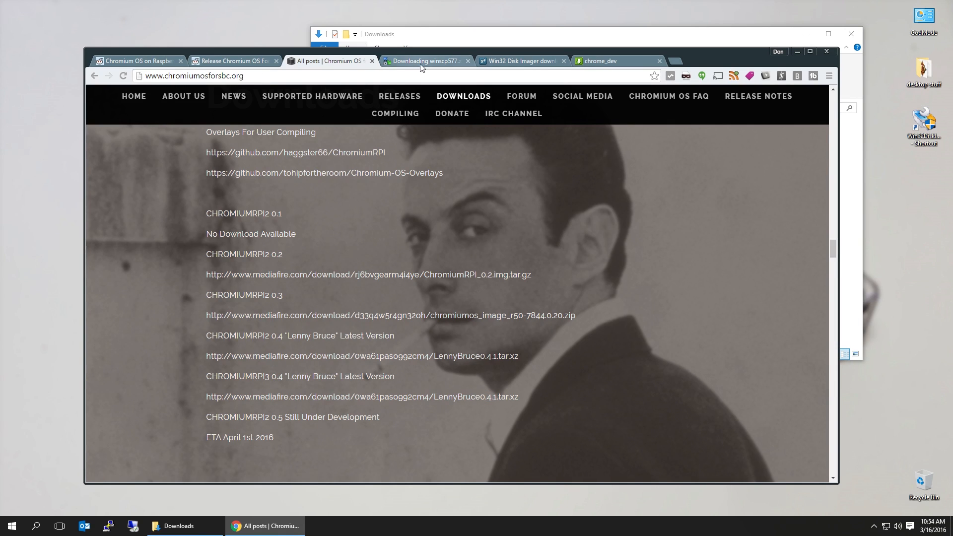
# Step: Review the WinSCP, reddit instructions and Win32 Disk Imager pages, returning to the Chromium OS downloads list
pyautogui.click(427, 61)
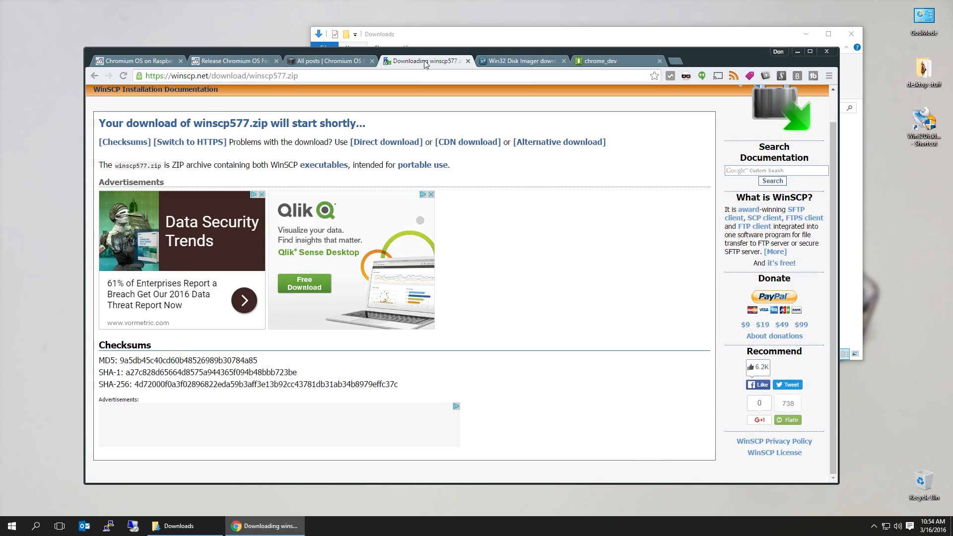
pyautogui.click(234, 61)
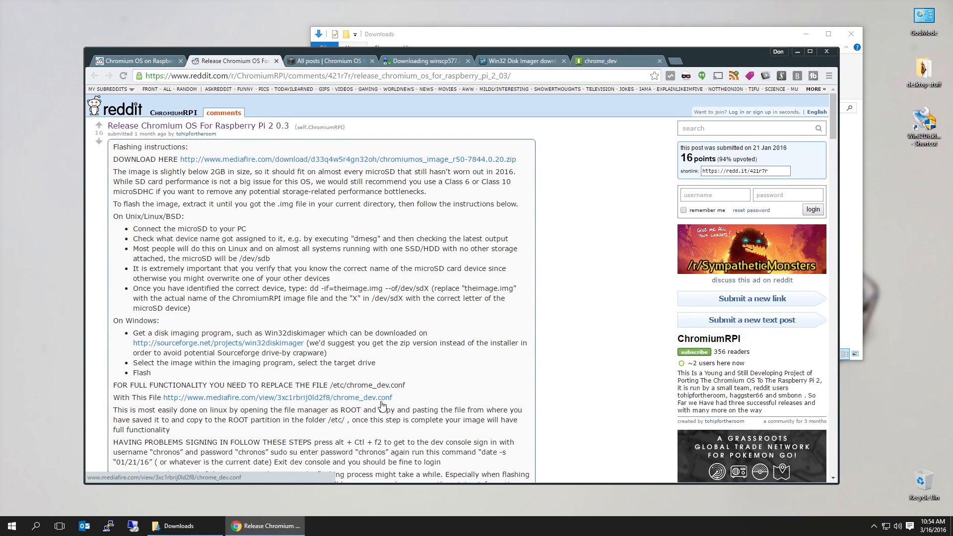
pyautogui.click(425, 60)
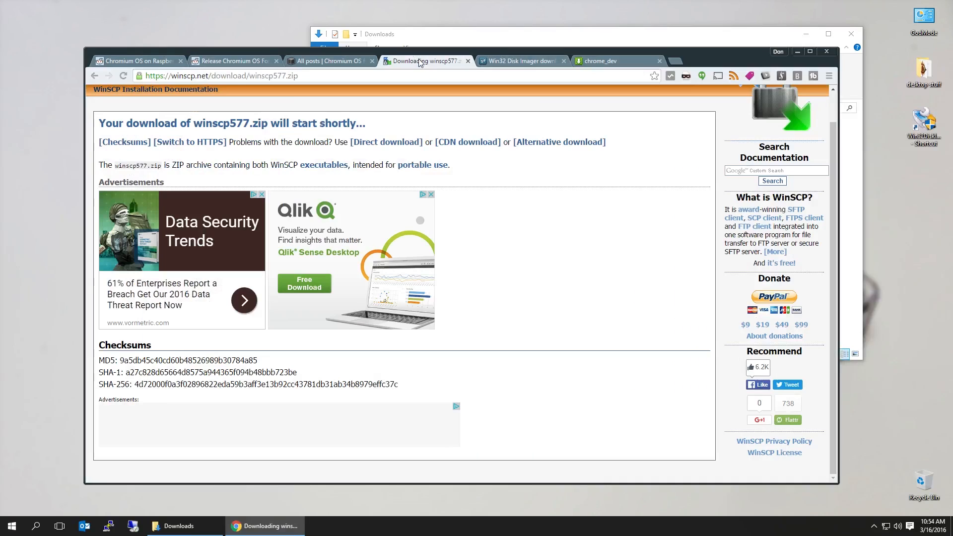
pyautogui.click(521, 61)
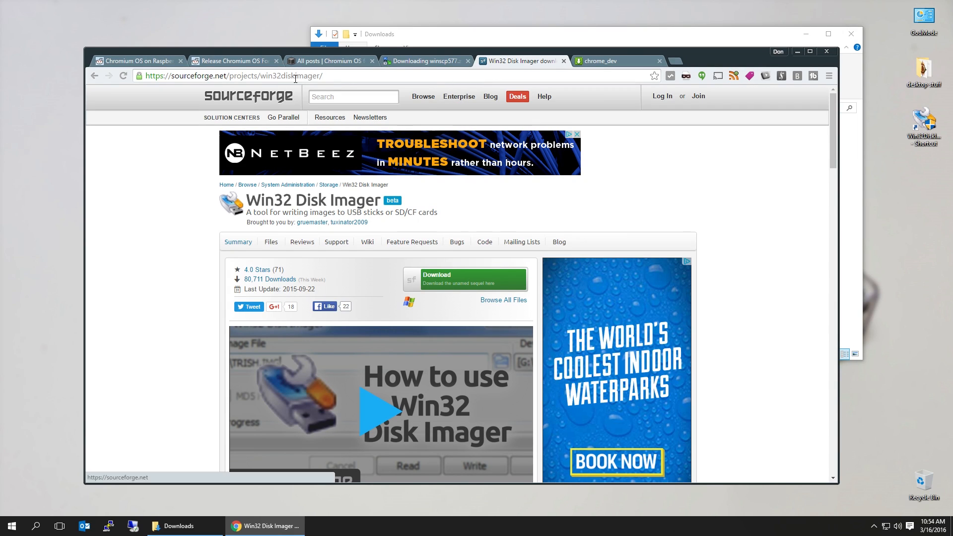
pyautogui.click(334, 60)
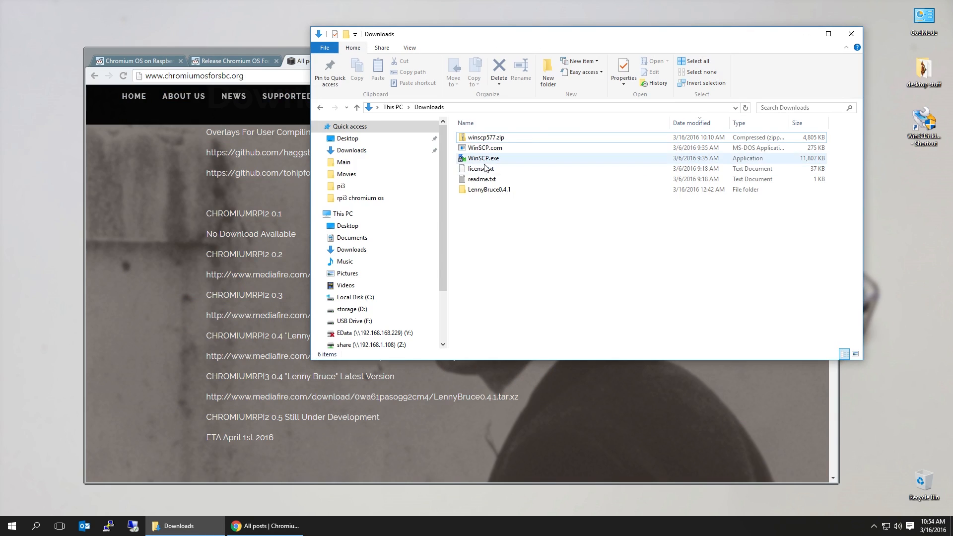
# Step: Open the LennyBruce0.4.1 folder showing chrome_dev.conf, the .img, .md5 and README.txt
pyautogui.doubleClick(490, 190)
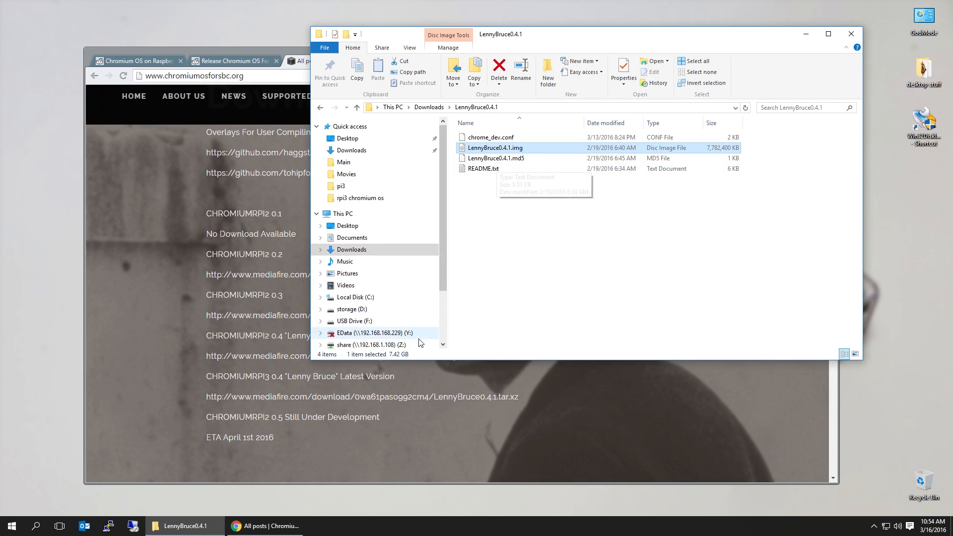
pyautogui.moveTo(842, 506)
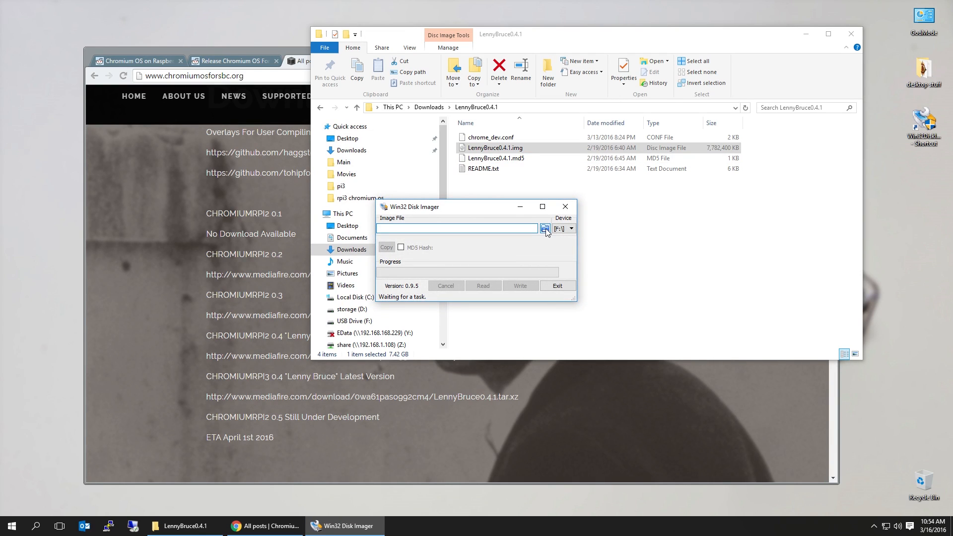
# Step: Select LennyBruce0.4.1.img as the image and start writing it to drive F:
pyautogui.click(545, 228)
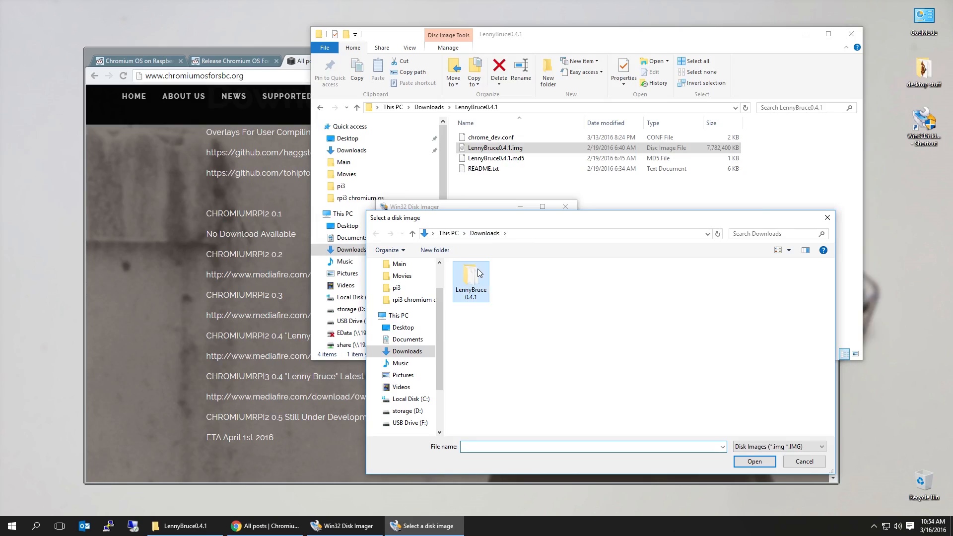
pyautogui.doubleClick(471, 278)
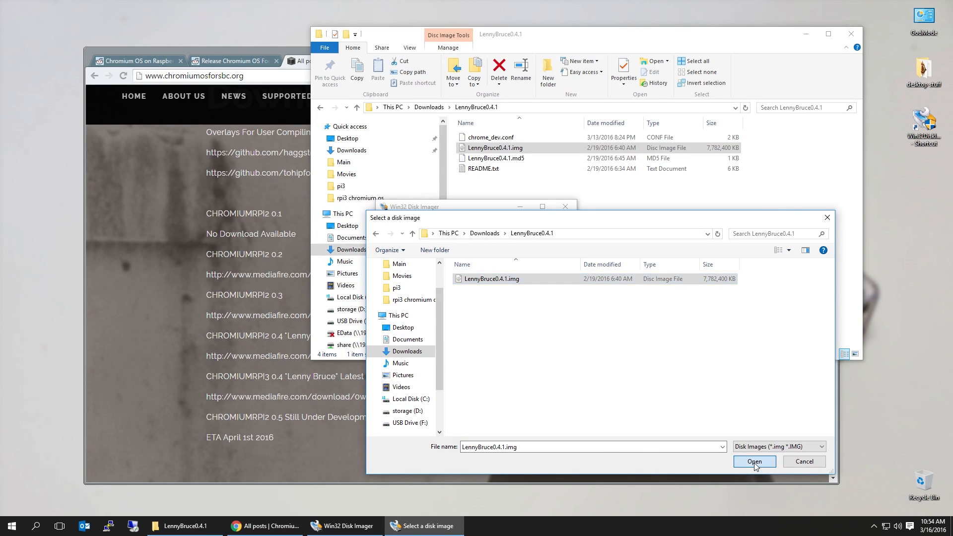
pyautogui.click(754, 461)
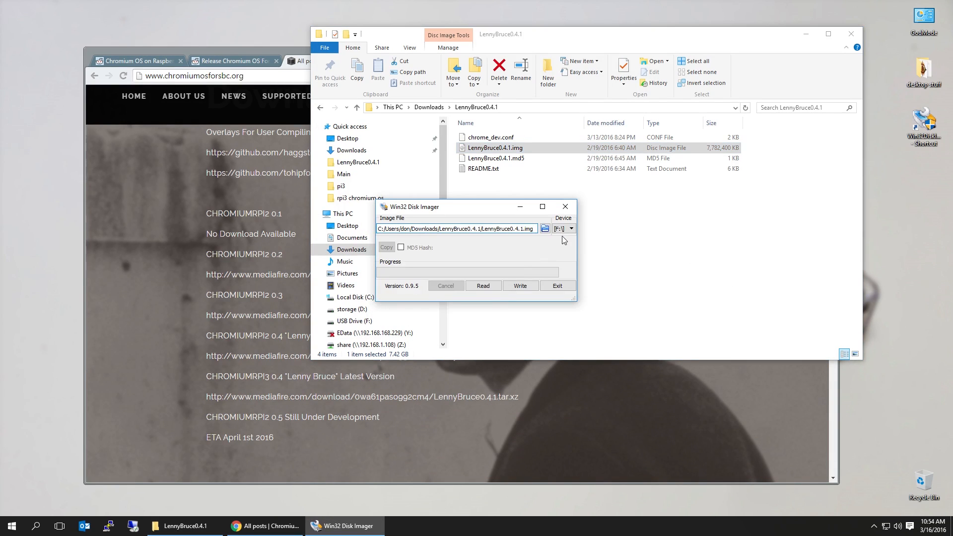
pyautogui.moveTo(520, 286)
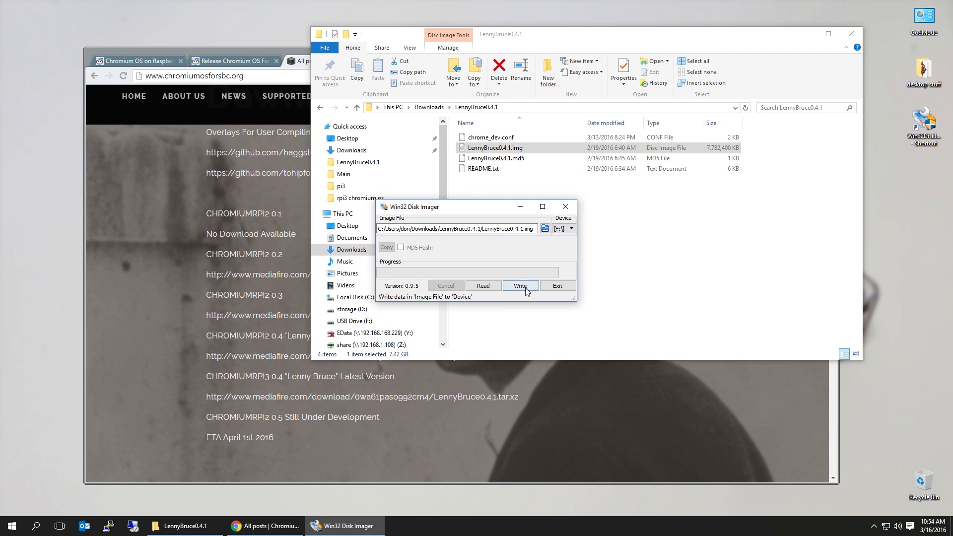
pyautogui.click(520, 286)
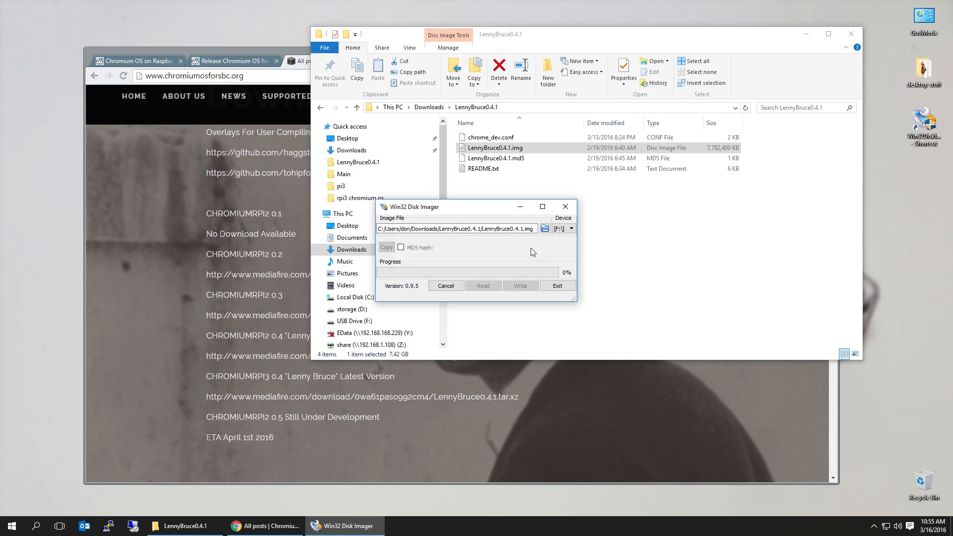